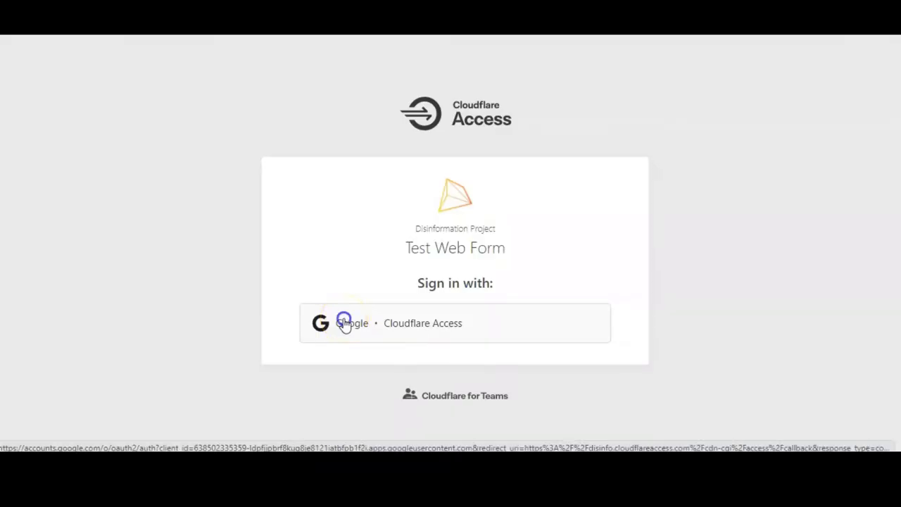
Sign in with Google through Cloudflare Access to reach the Disinfo welcome page
click(352, 322)
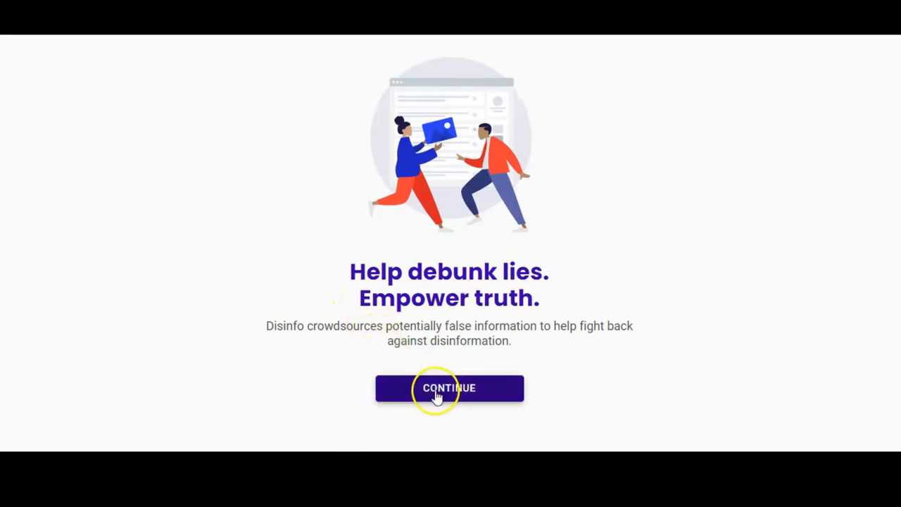
Continue past the welcome screen, confirm the consent terms, and decline remembering the choice
click(449, 389)
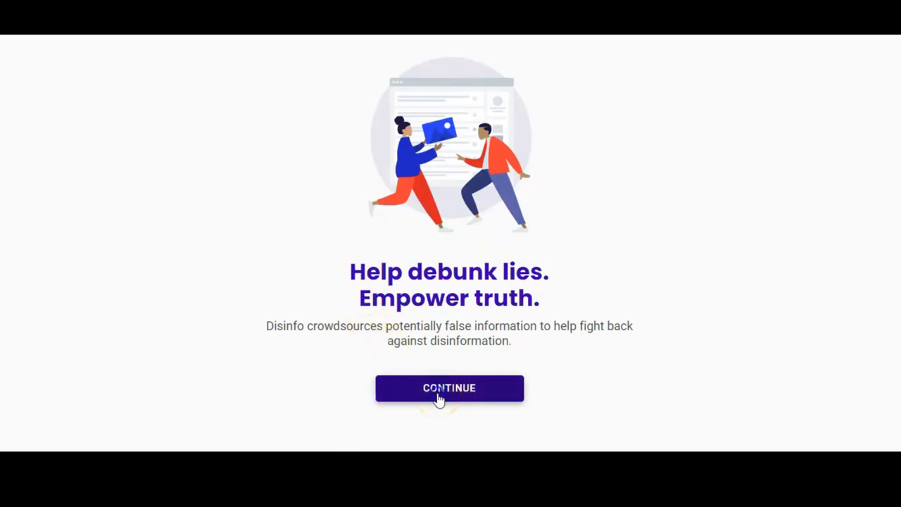
click(450, 389)
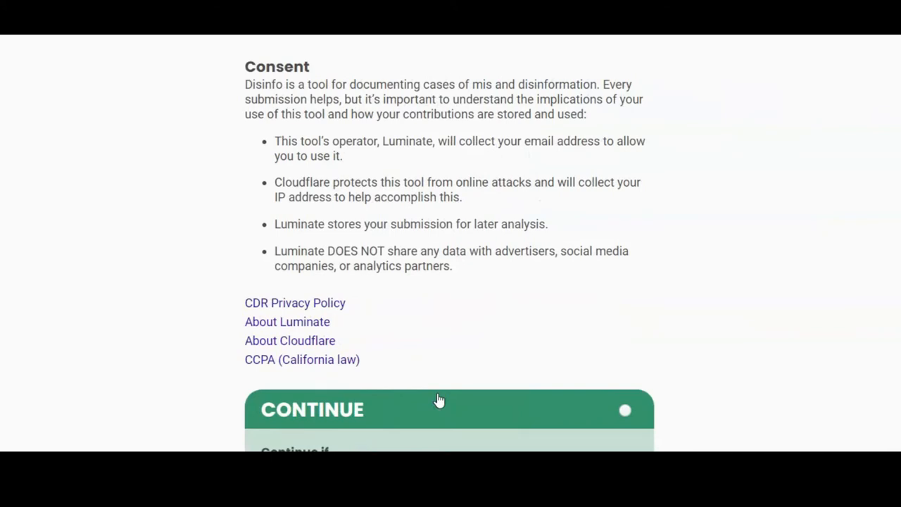
mouse_move(661, 355)
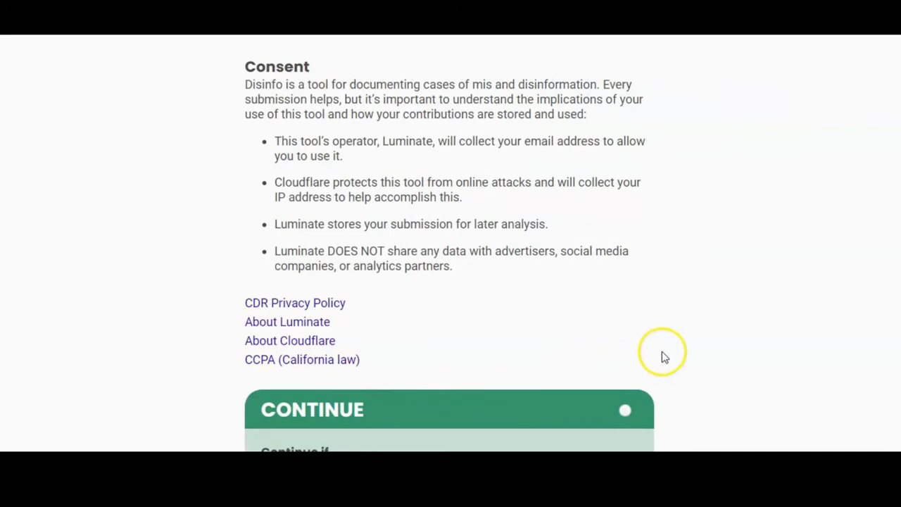
scroll(down, 3)
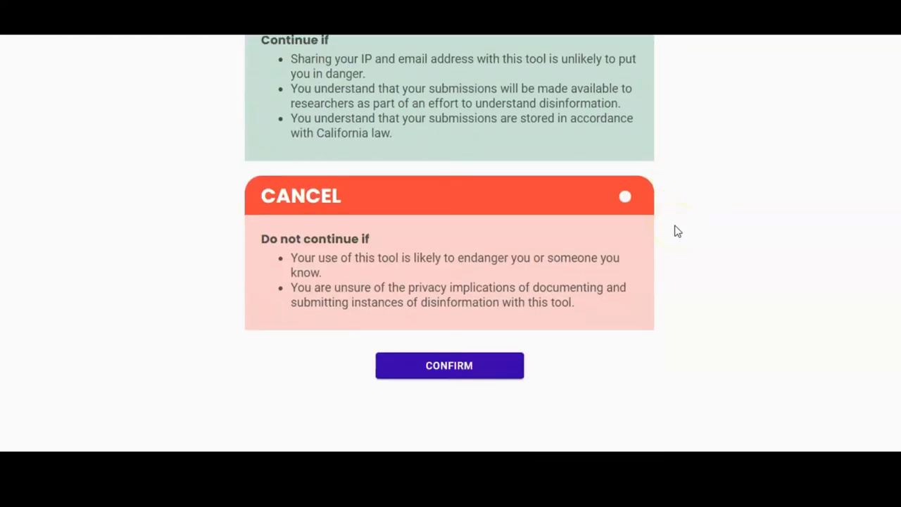
click(449, 365)
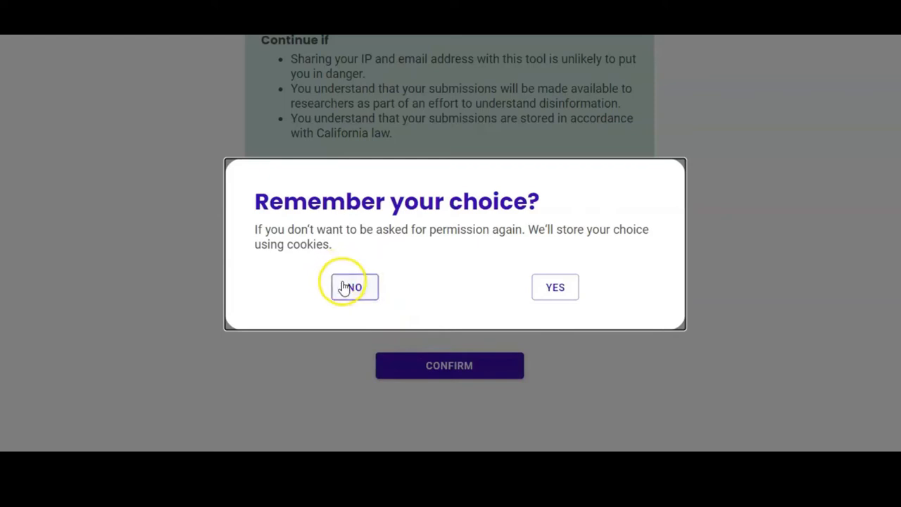
click(351, 288)
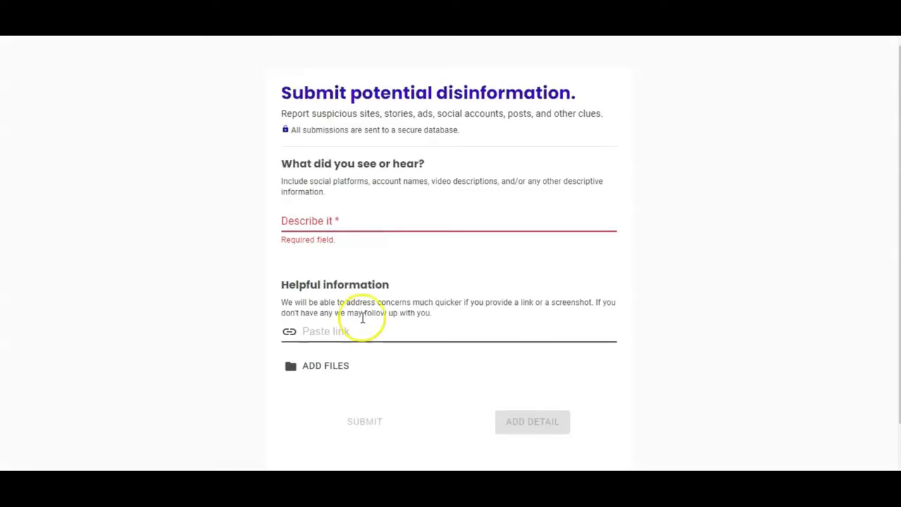
Describe what was seen as "I'm getting emails about the elections"
click(345, 220)
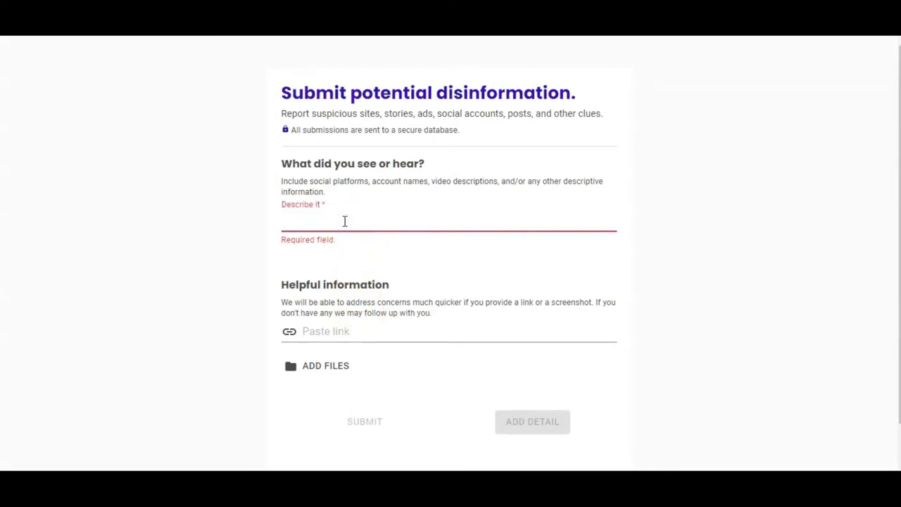
text(I'm)
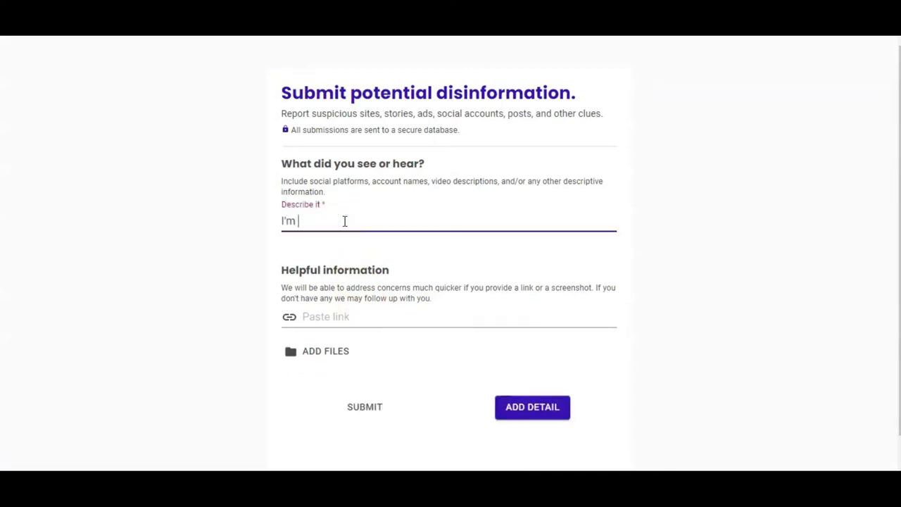
text(getting email)
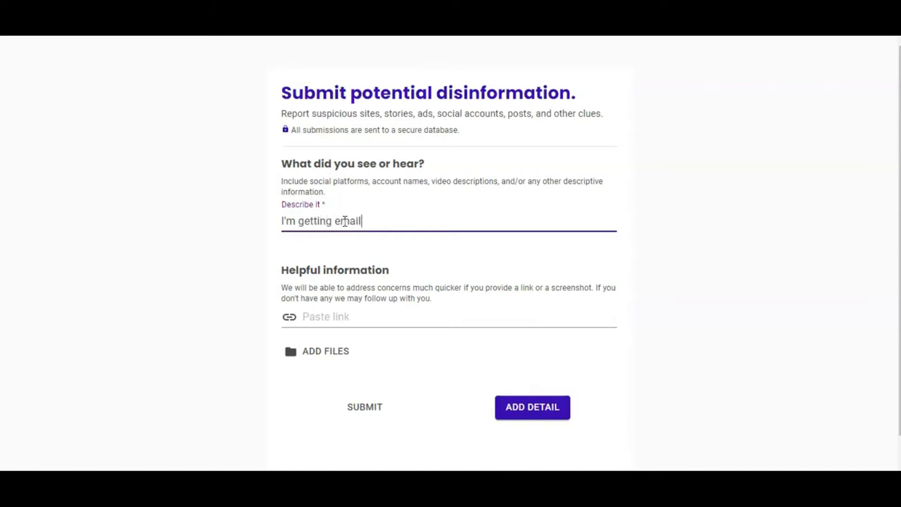
text(s about the elections)
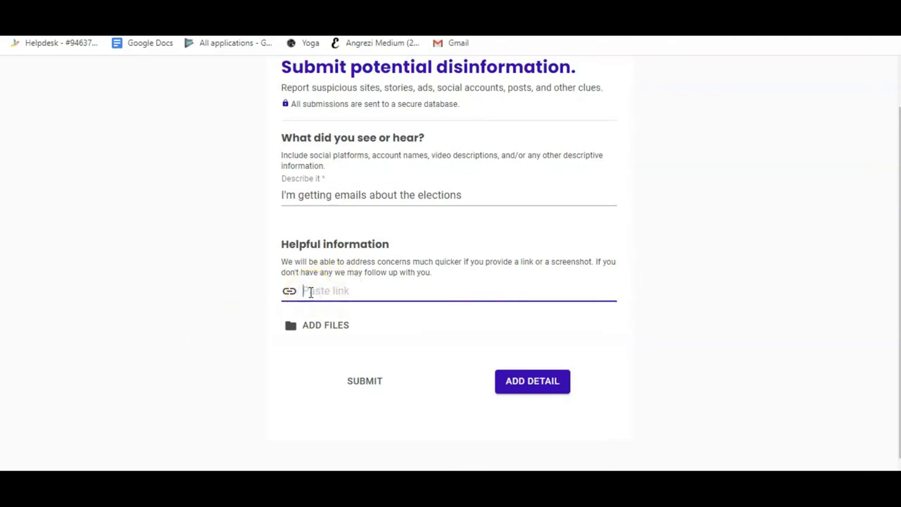
text(https://)
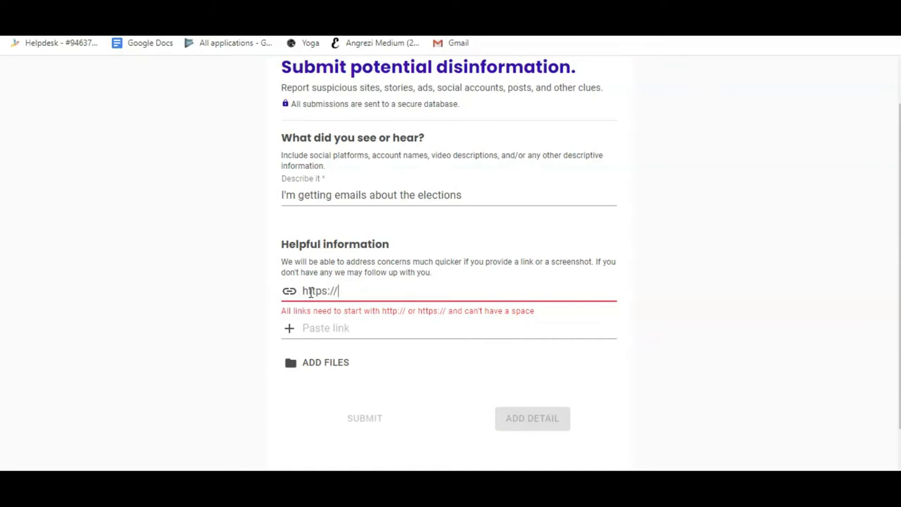
text(www.ele)
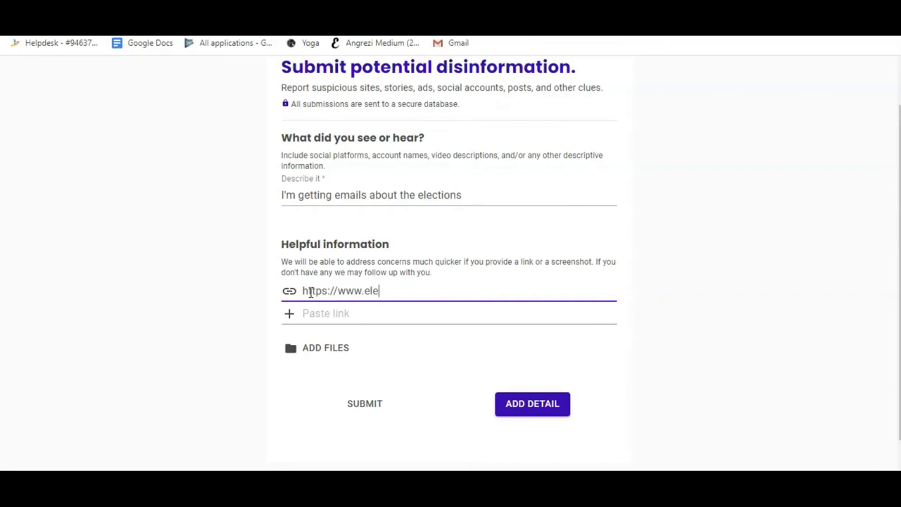
text(ctions.)
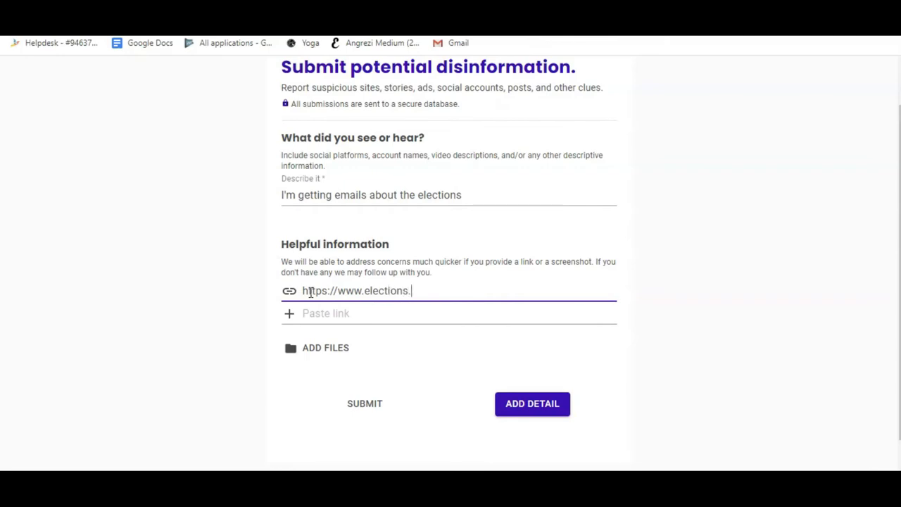
text(org)
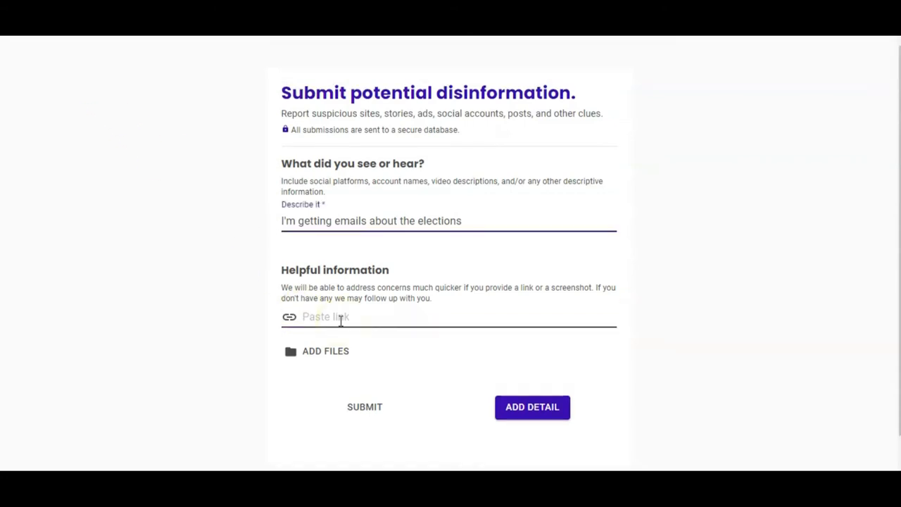
text(https://www.facebook.com/example_post)
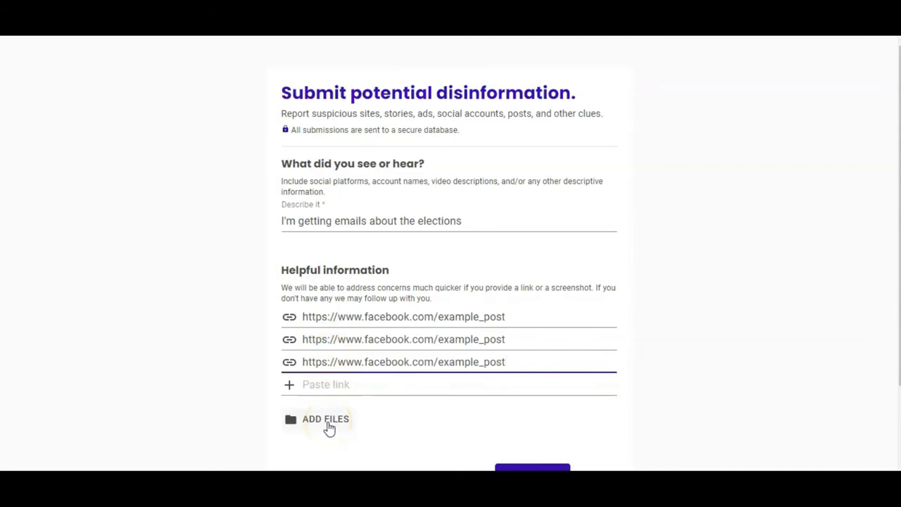
Attach the PDF file to the report via ADD FILES
click(326, 419)
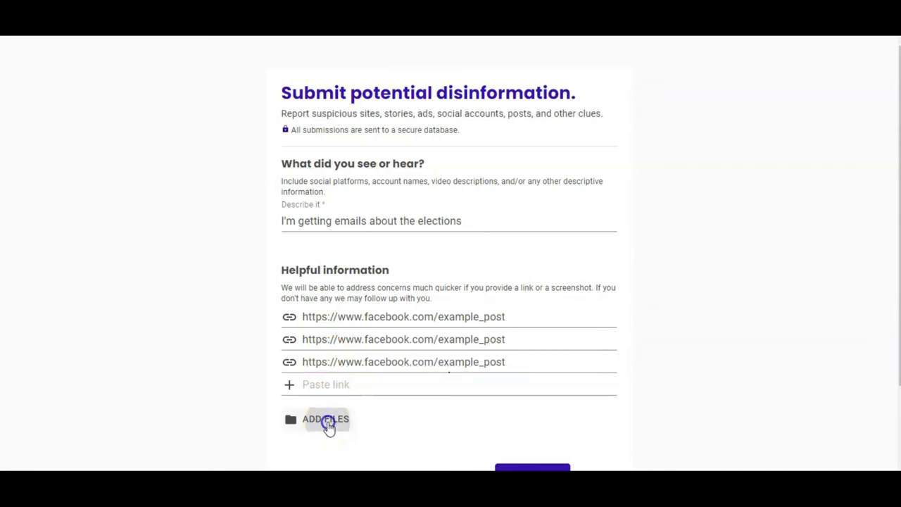
click(325, 419)
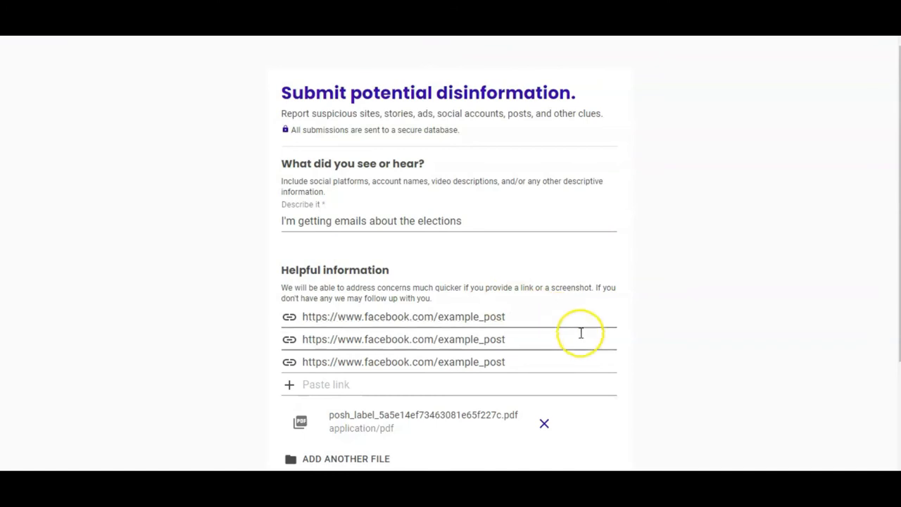
scroll(down, 3)
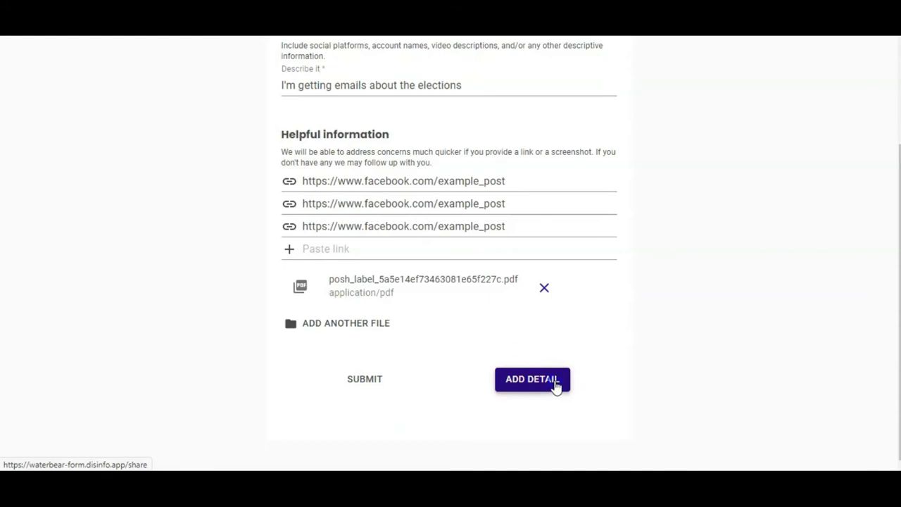
On the detail page set the state to Delaware and tick Checking my email as how it was encountered
click(533, 379)
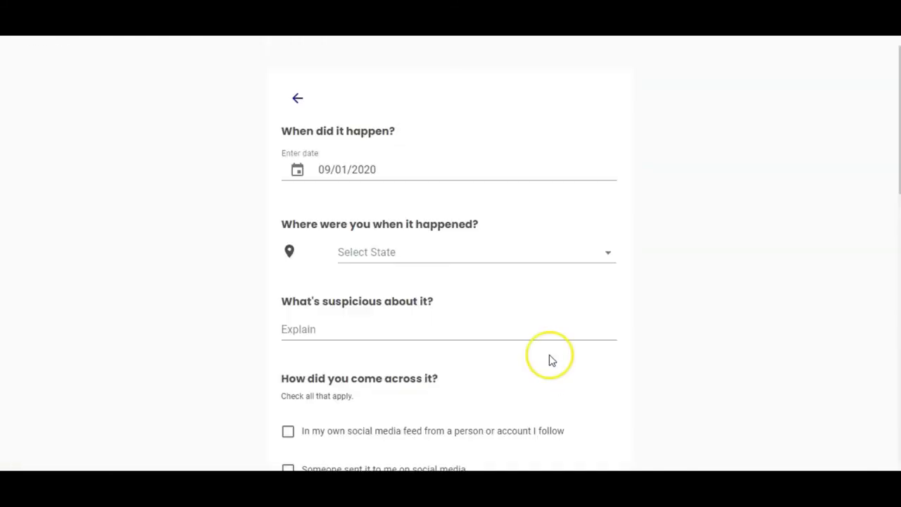
click(476, 252)
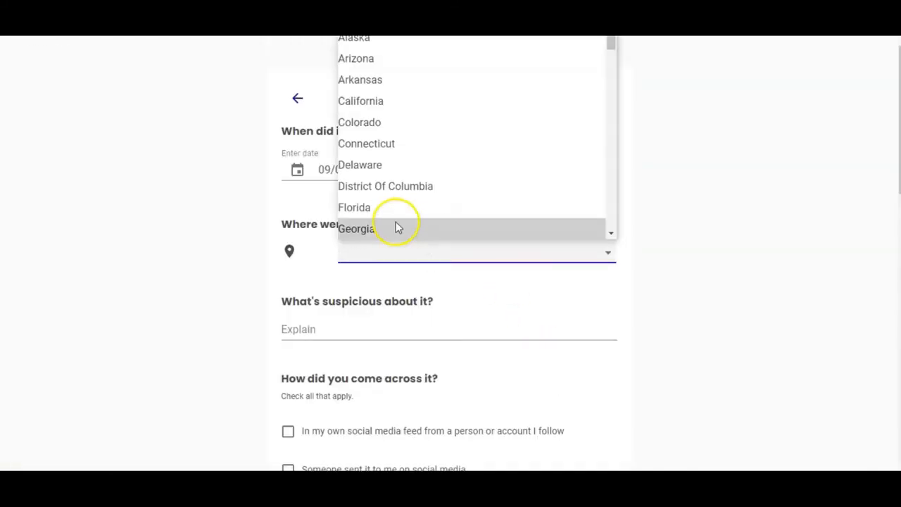
click(361, 164)
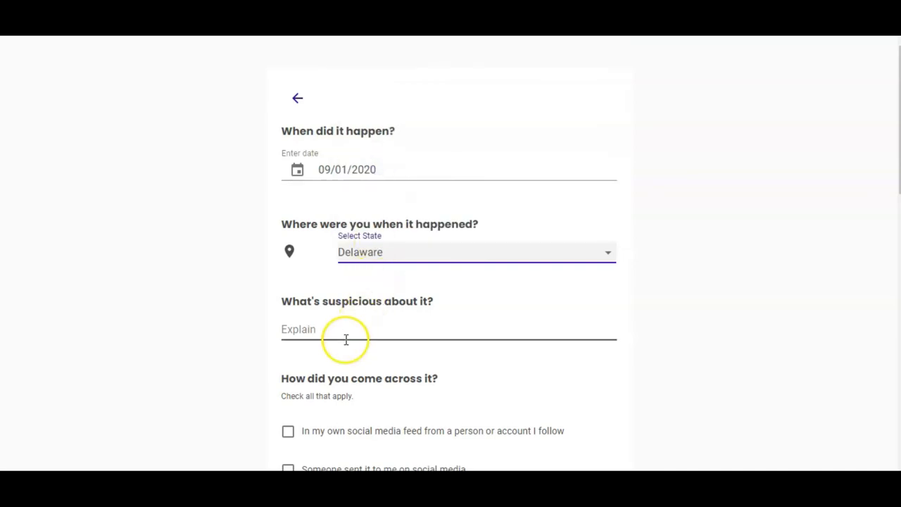
scroll(down, 3)
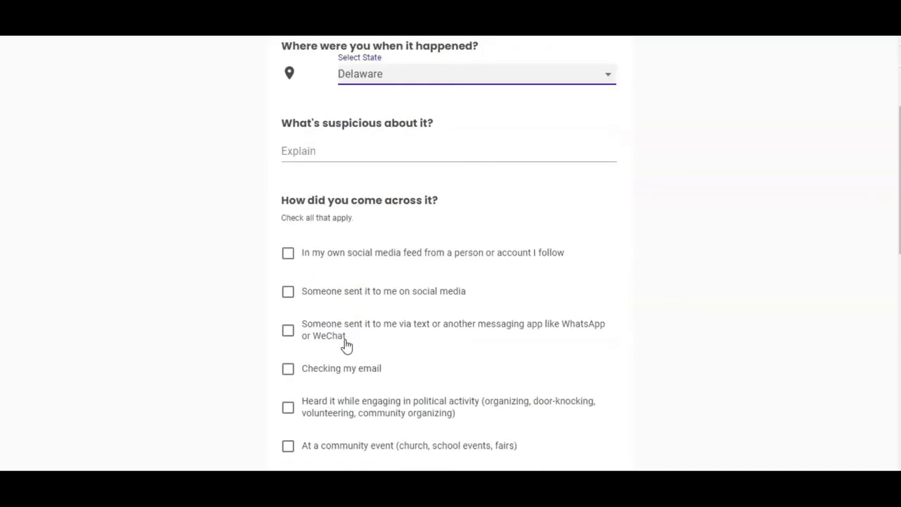
click(288, 349)
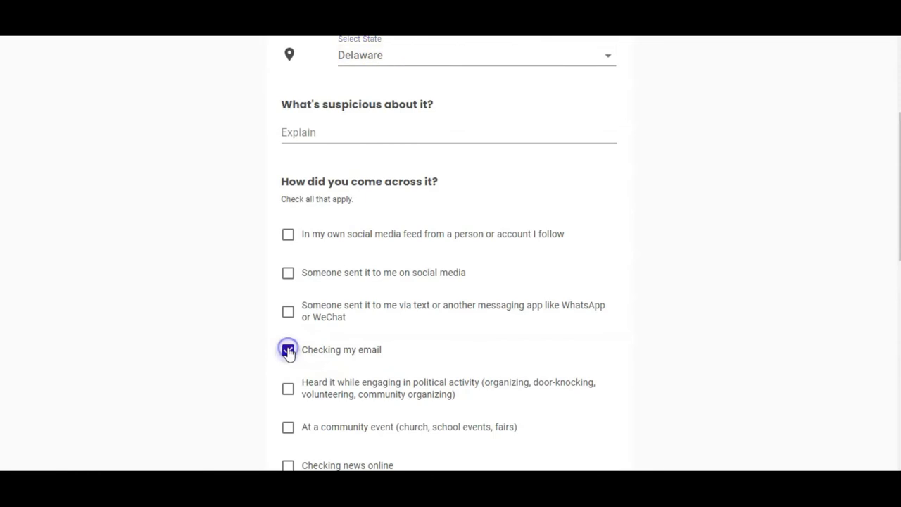
click(287, 349)
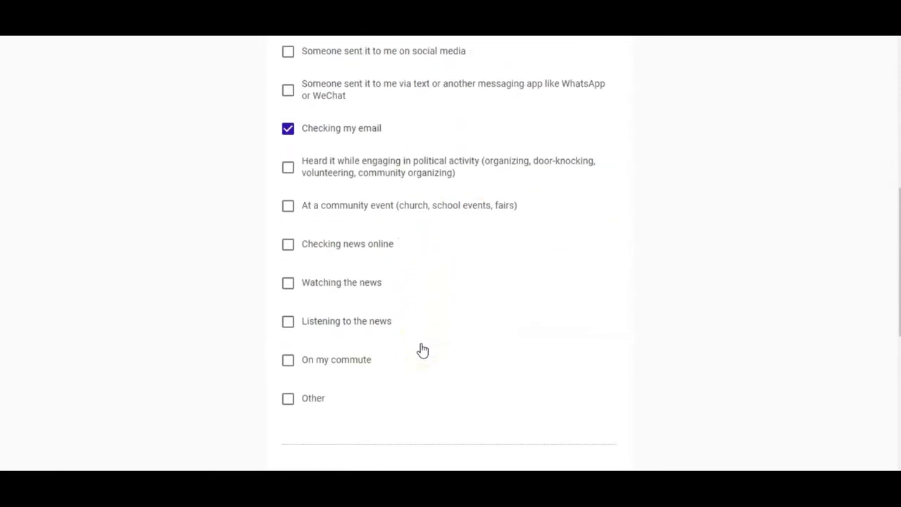
scroll(down, 3)
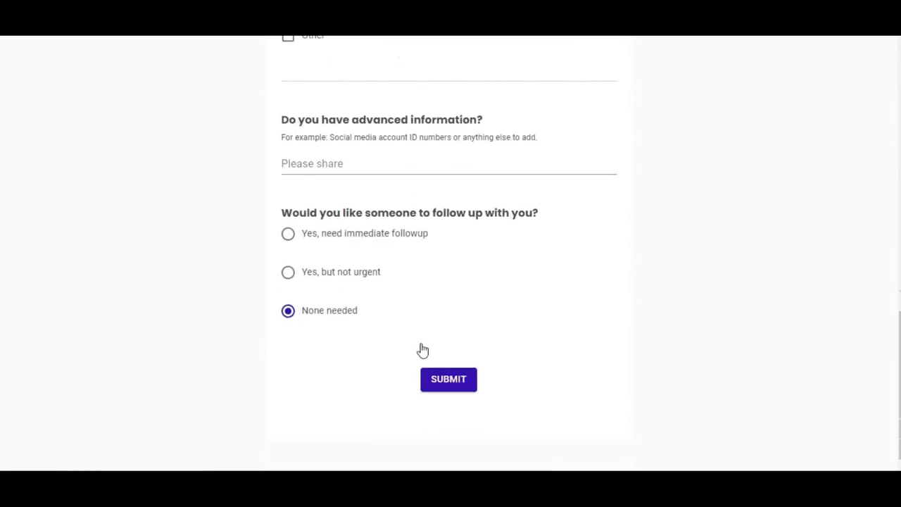
Submit the report and reach the Thank you confirmation page
click(448, 379)
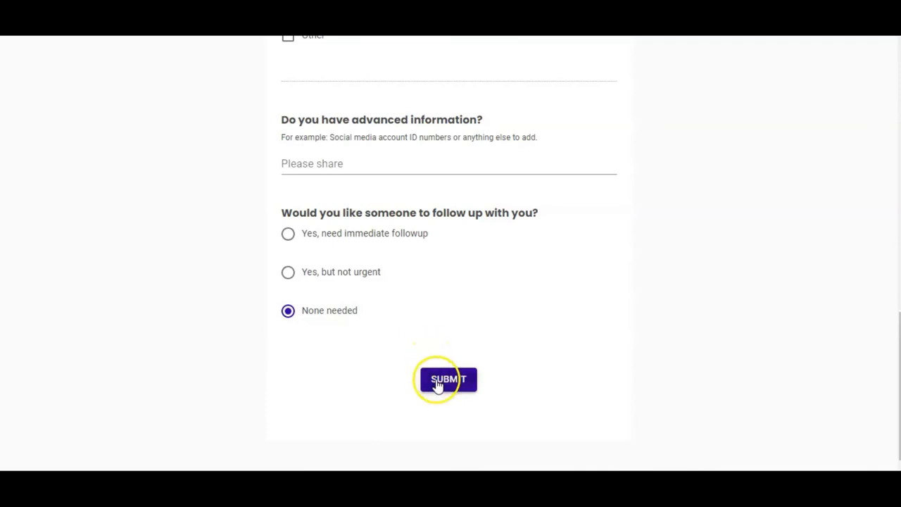
click(448, 378)
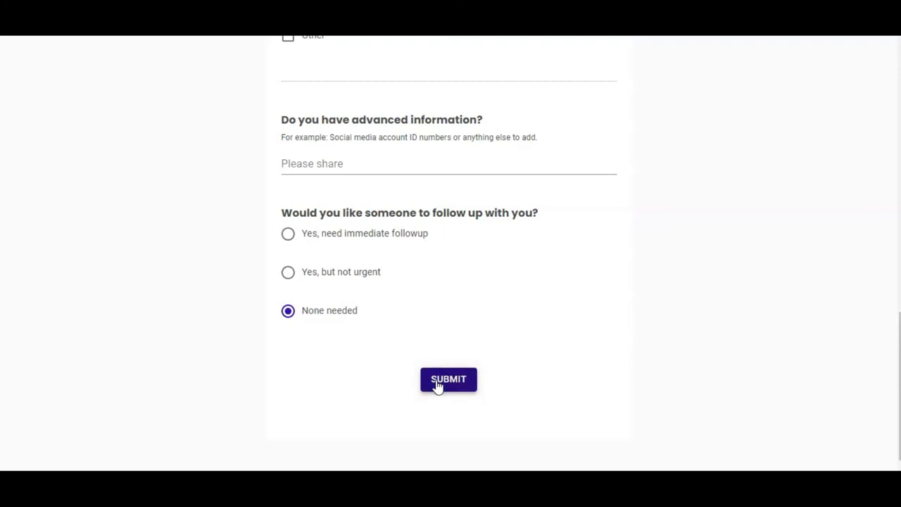
click(448, 379)
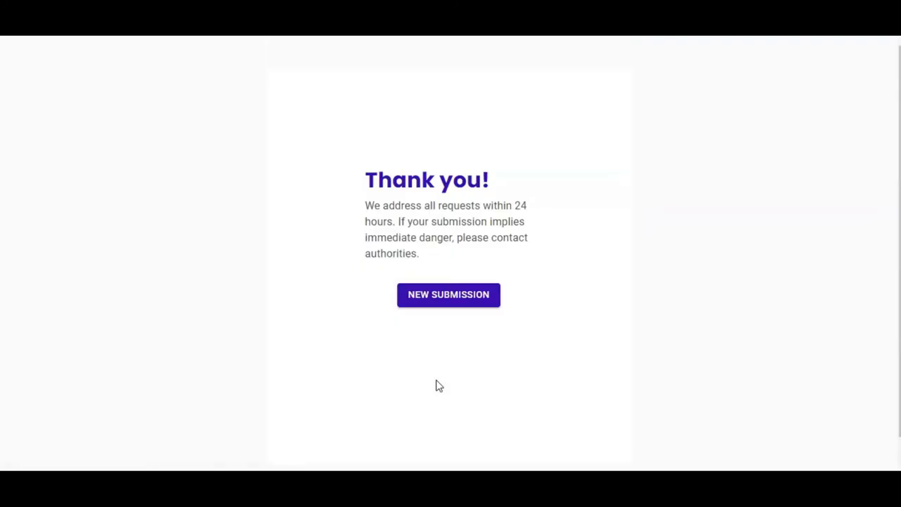